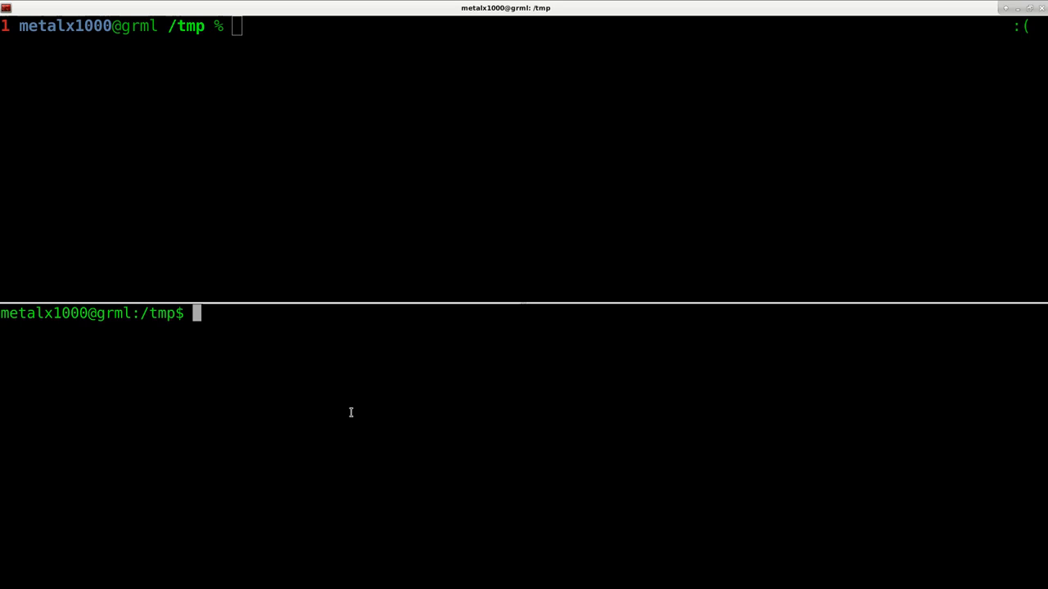
mouse_move(528, 389)
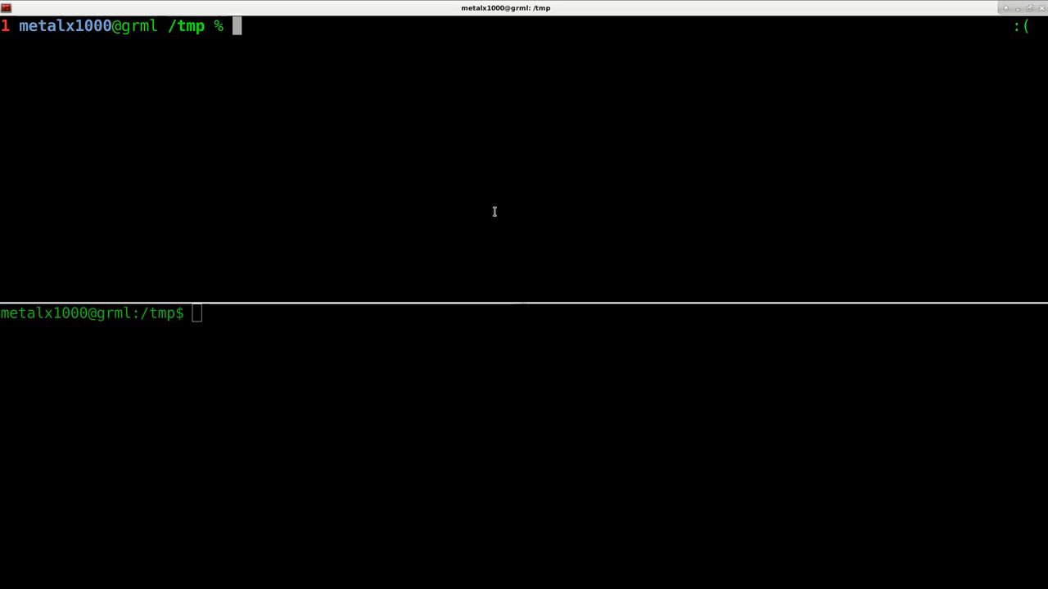
Discard the stray recalled text, change to /tmp in bash, and run echo {1..10}.
text(pfff)
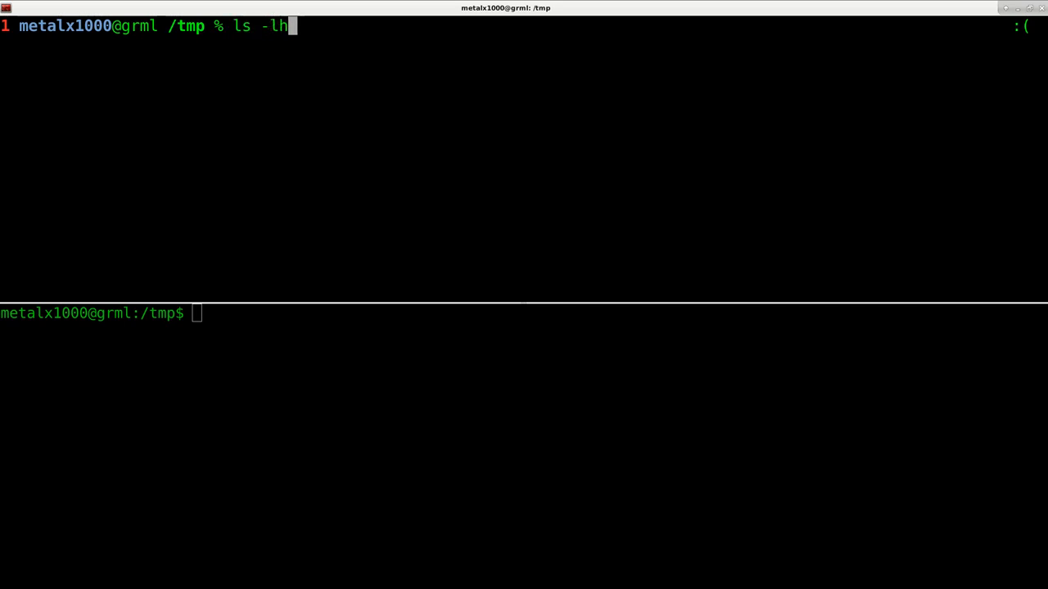
key(BackSpace)
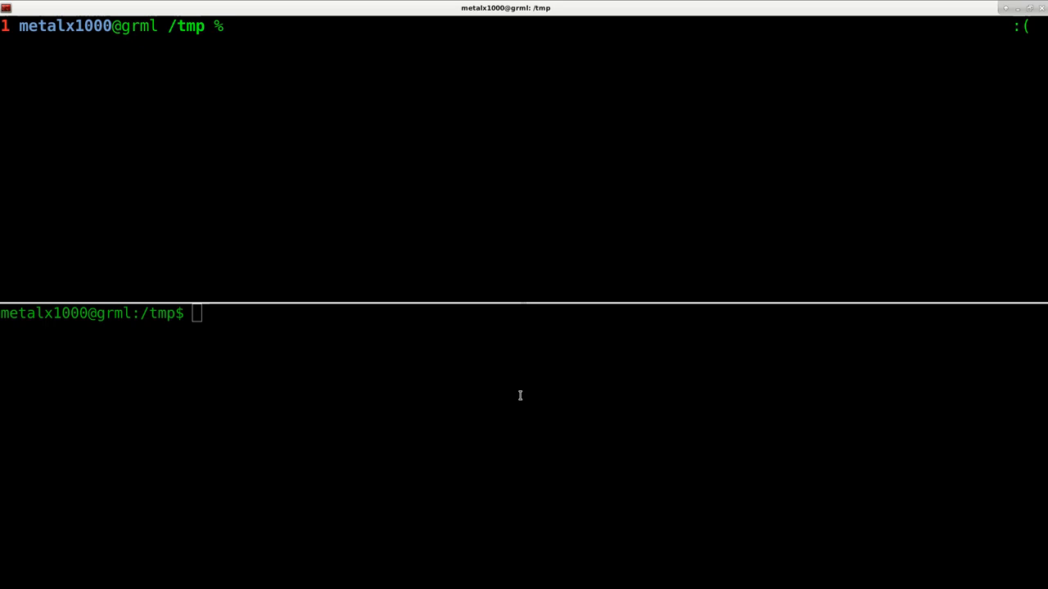
text(cd /tmp)
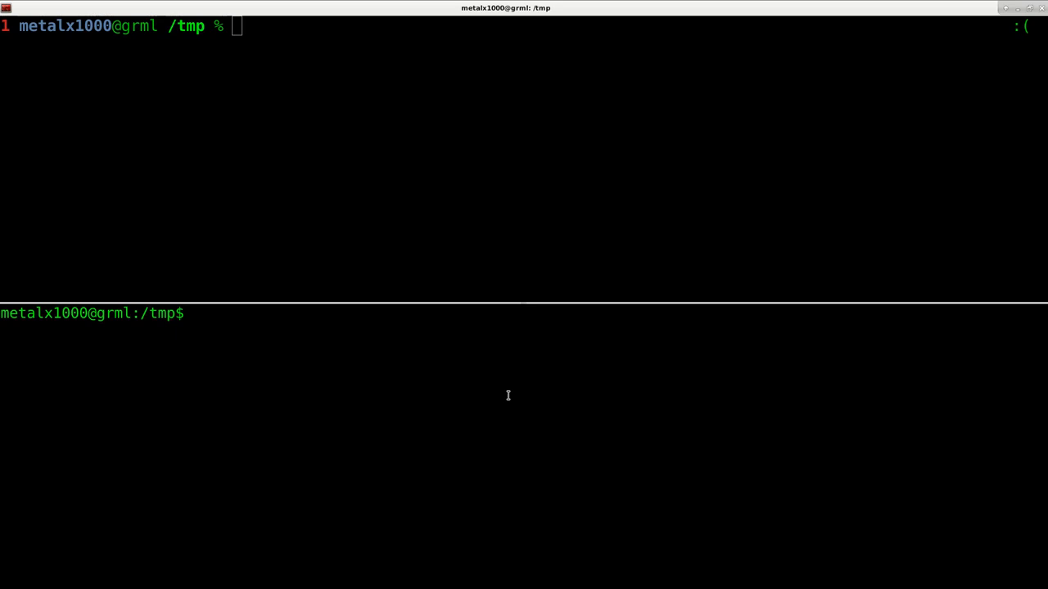
text(cd)
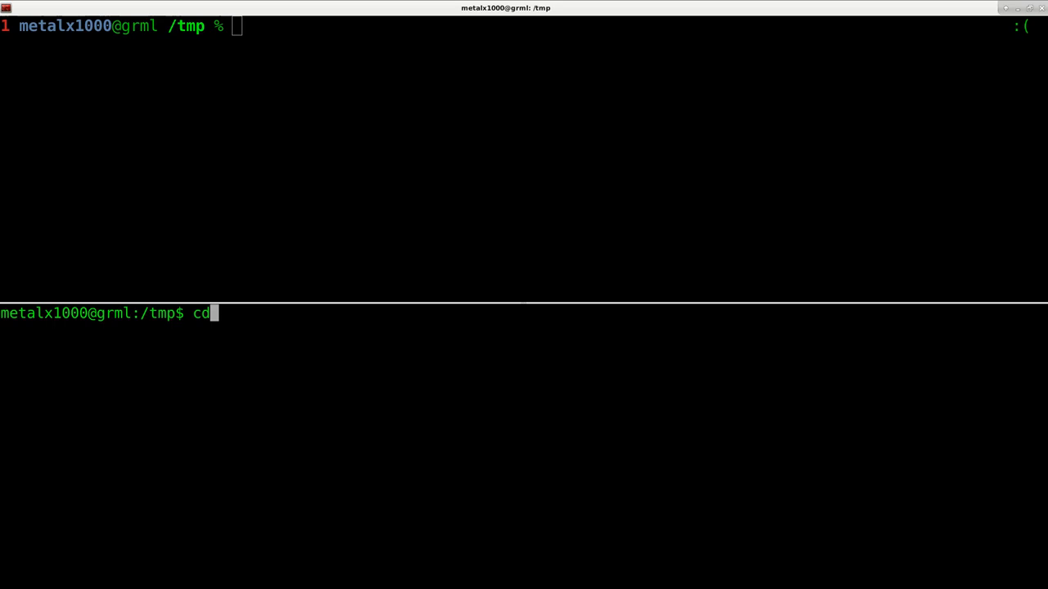
text(echo {1..10})
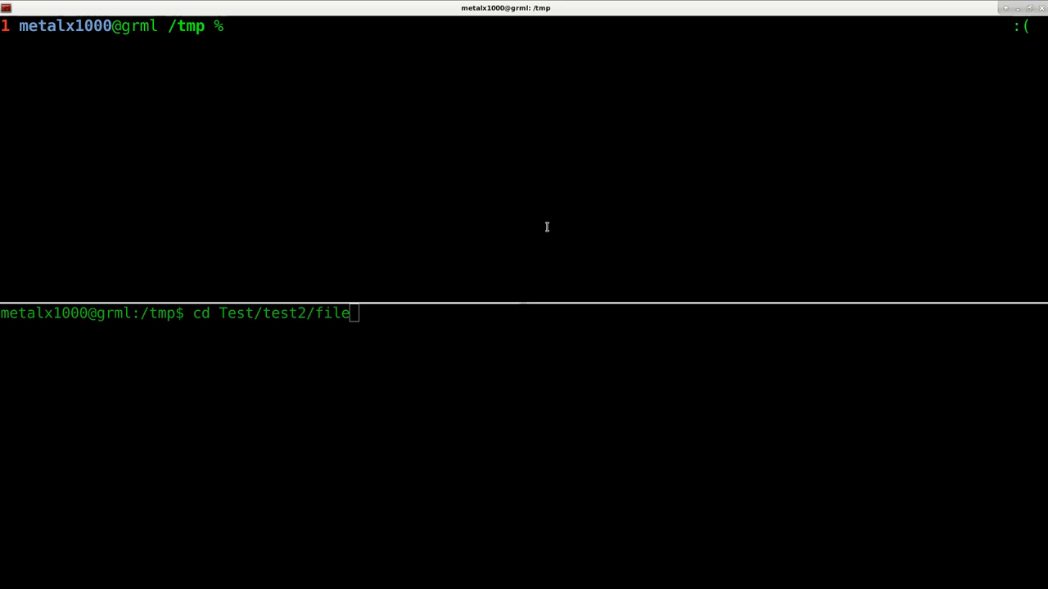
Run echo "Hello $name" in zsh, then edit a recalled nmap entry into nmap -oS 192.168.1.1 and run it.
text(echo "Hello $name")
text(echo "$x tom, it will be \$5)
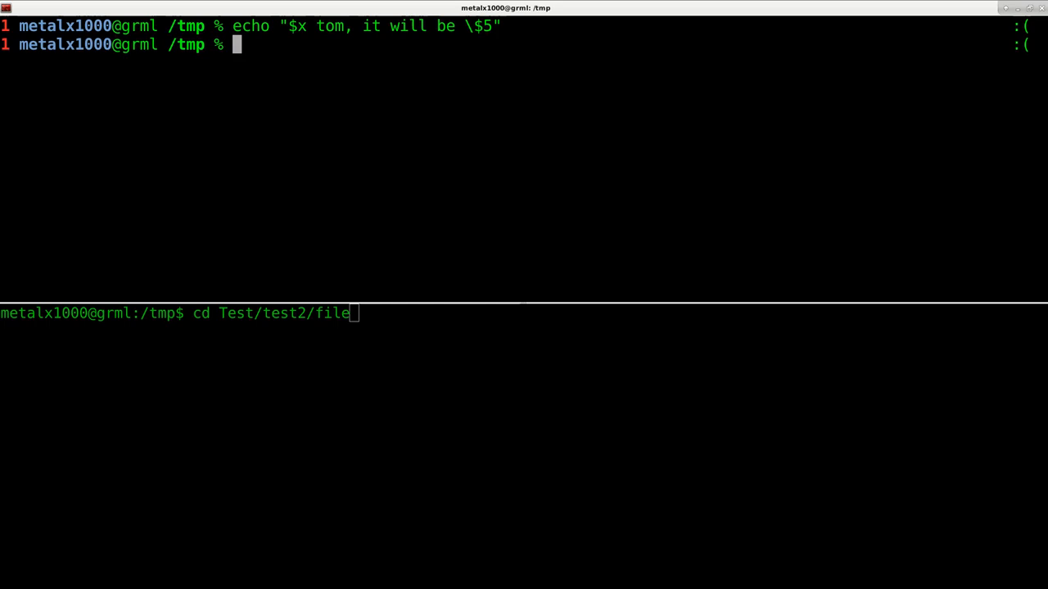
text(nm)
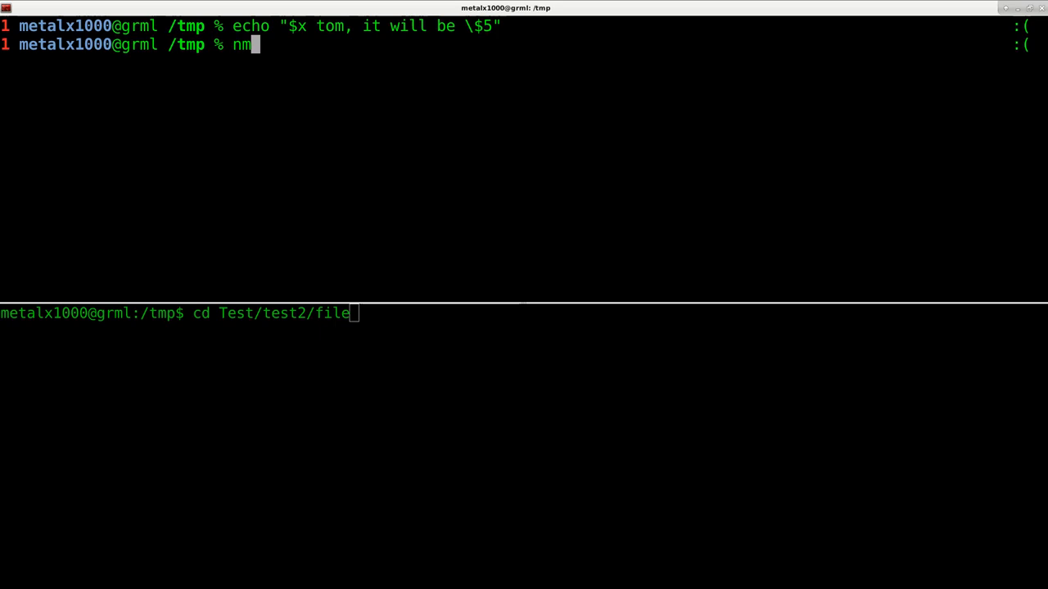
text(ap 192.168.1.1 -oS -)
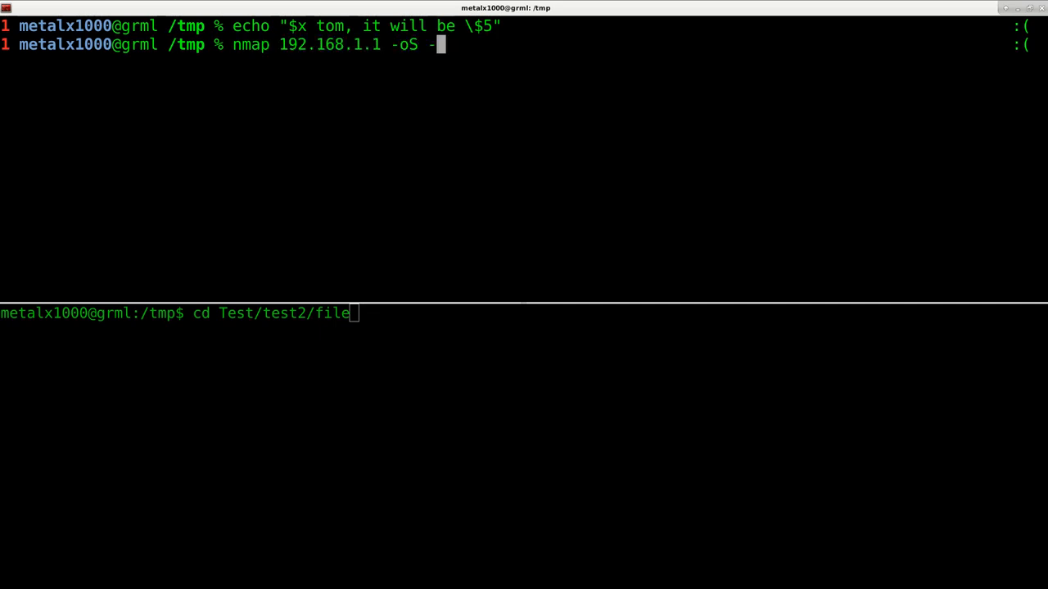
key(BackSpace)
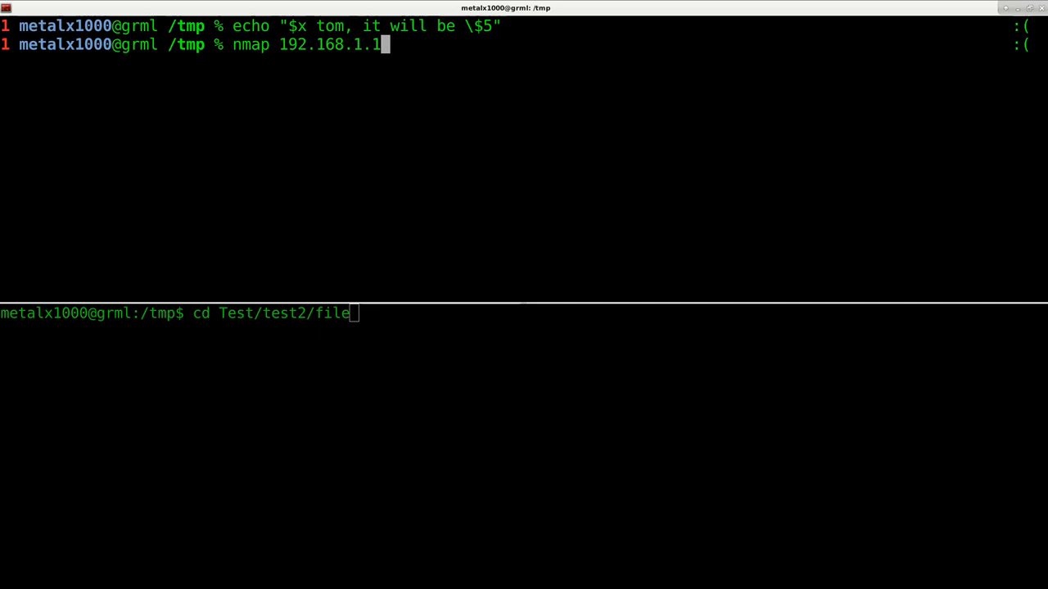
text(-oS)
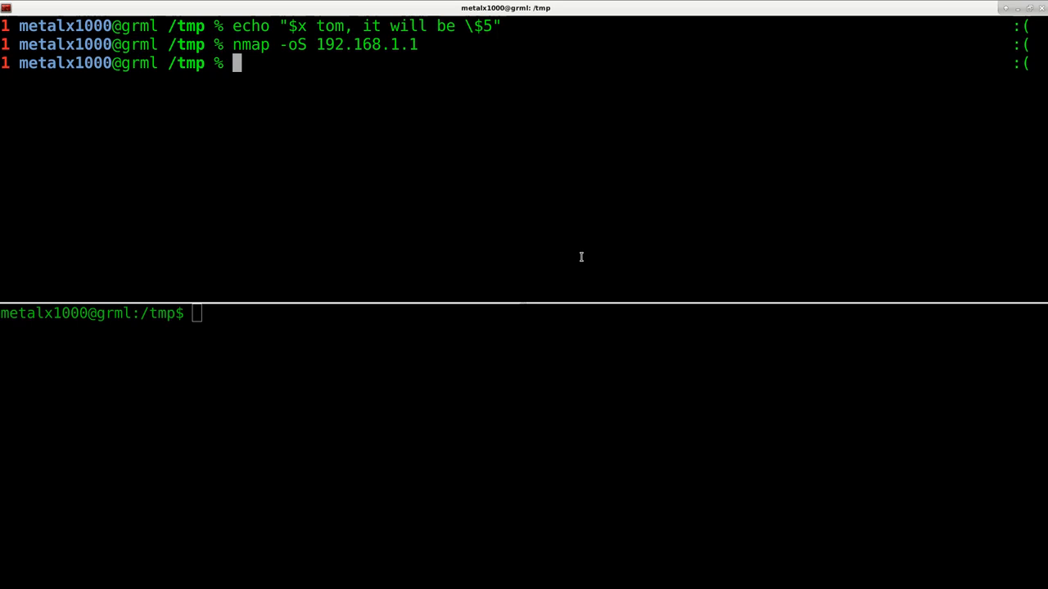
Reverse-search bash history for nm, cancel it, then step back through older ll matches.
key(ctrl+r)
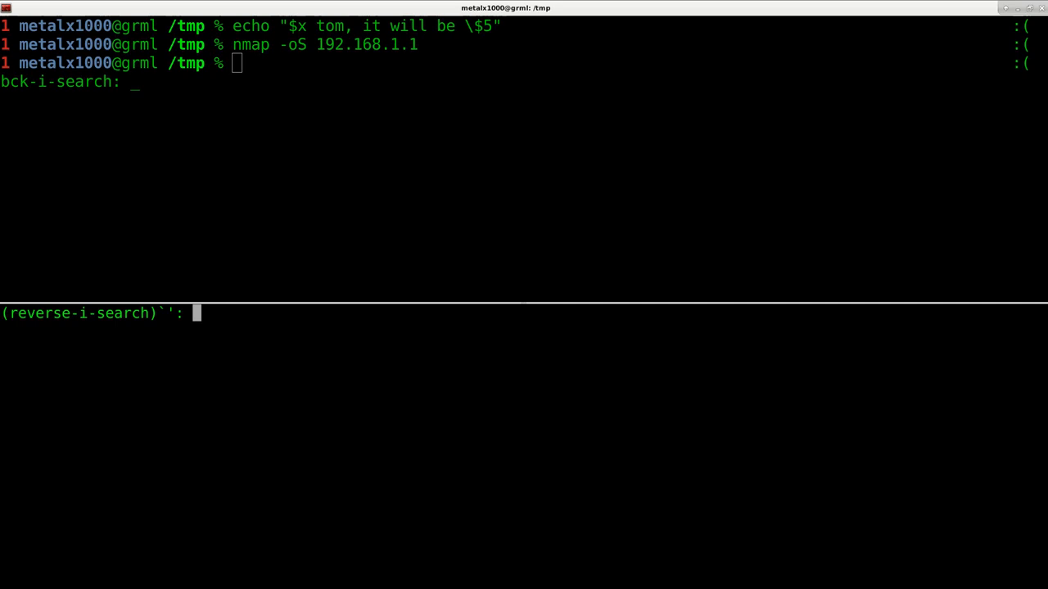
text(nm)
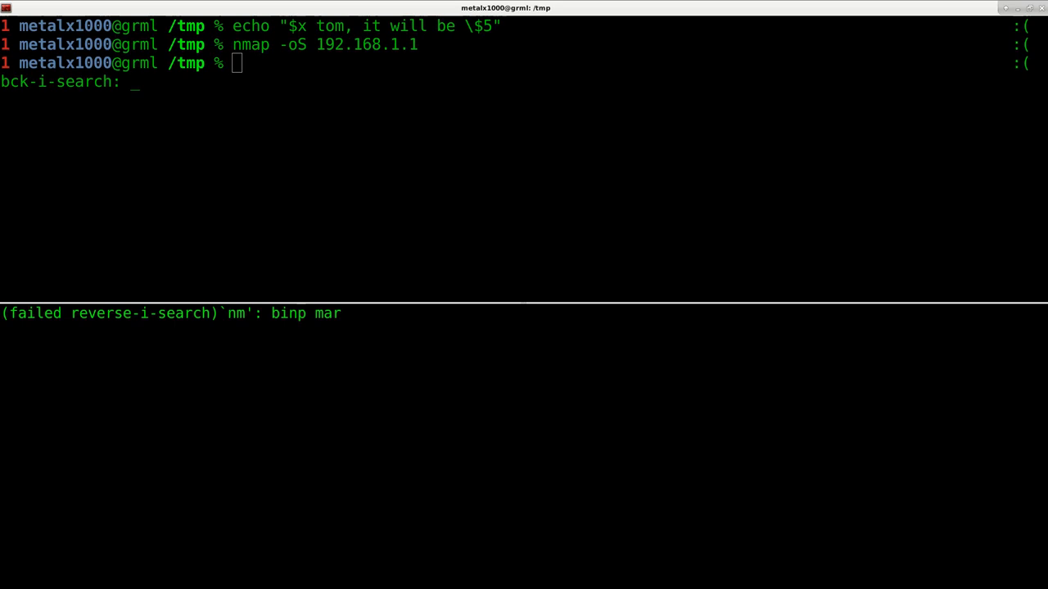
key(ctrl+c)
text(ll)
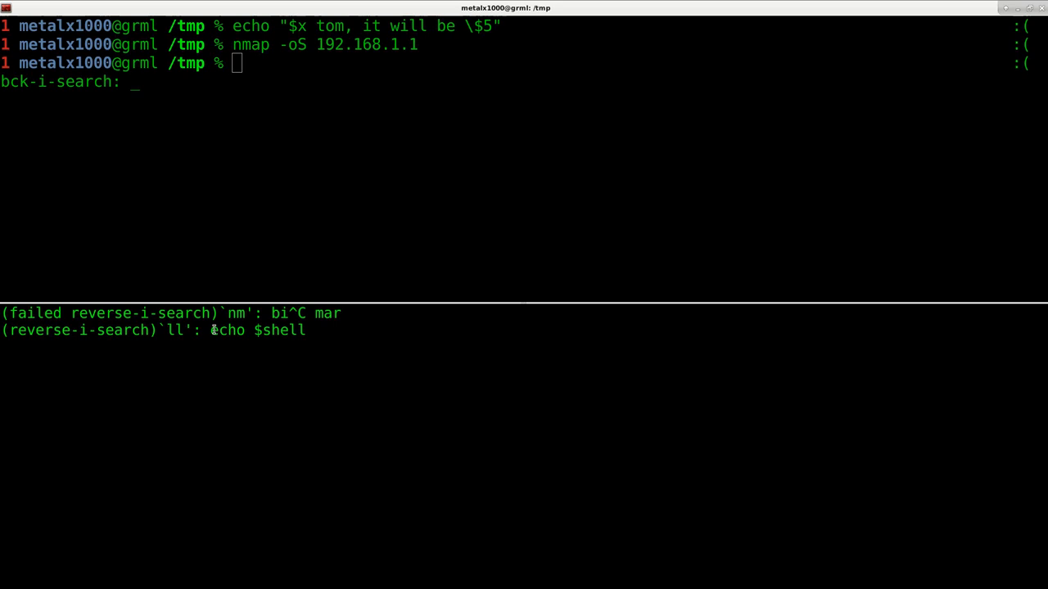
mouse_move(388, 344)
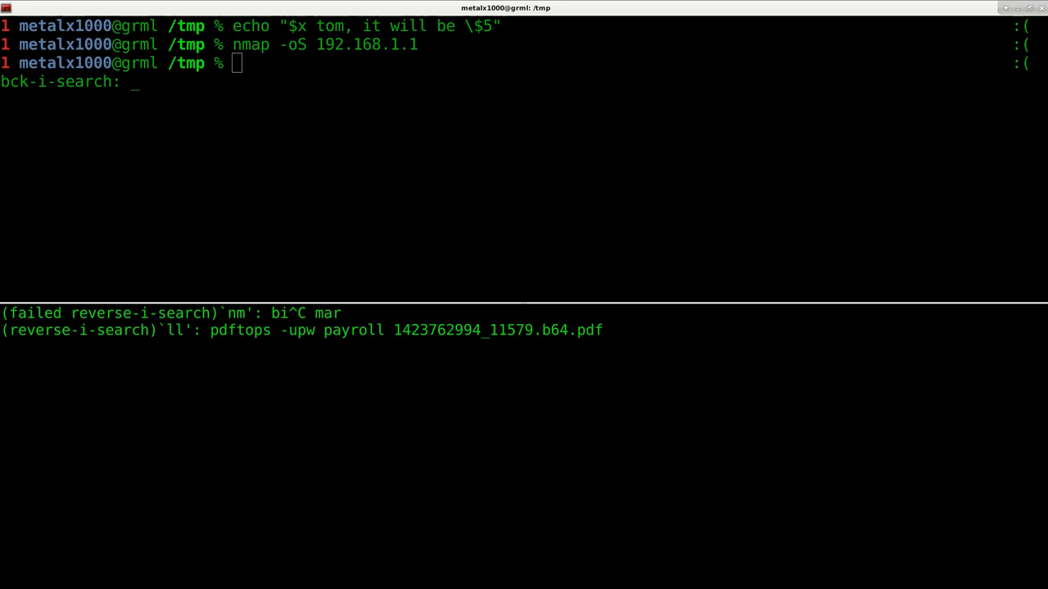
key(ctrl+r)
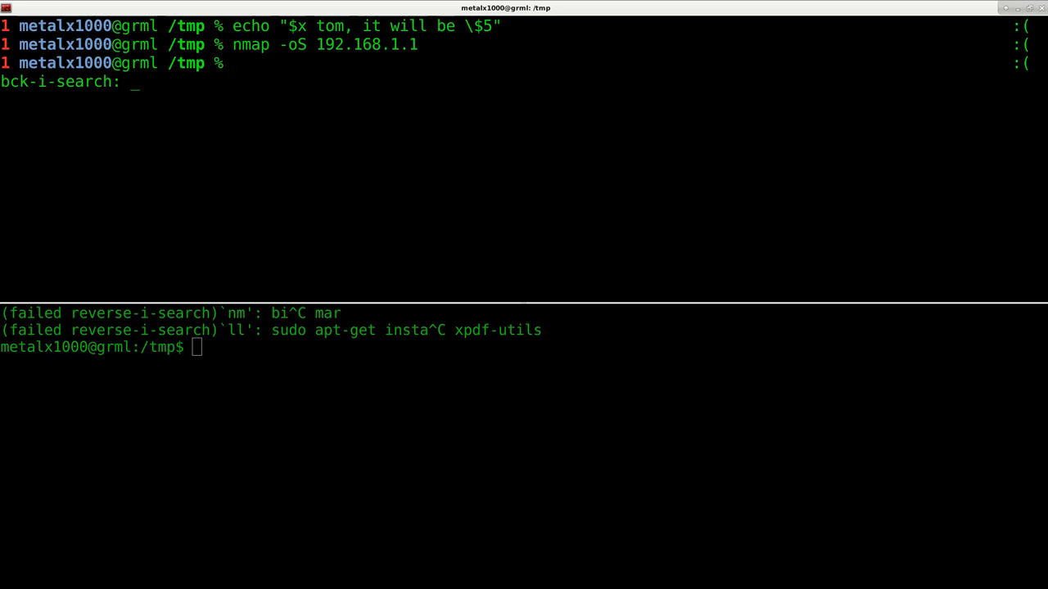
Search zsh history for nm, then cancel the bash reverse search and clear its prompt.
text(nm)
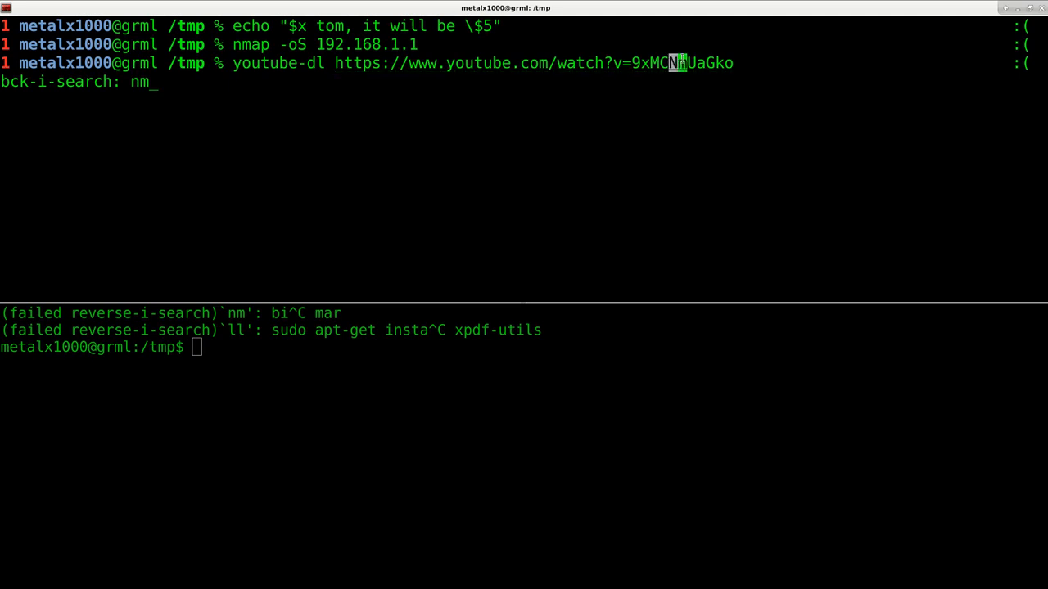
mouse_move(530, 380)
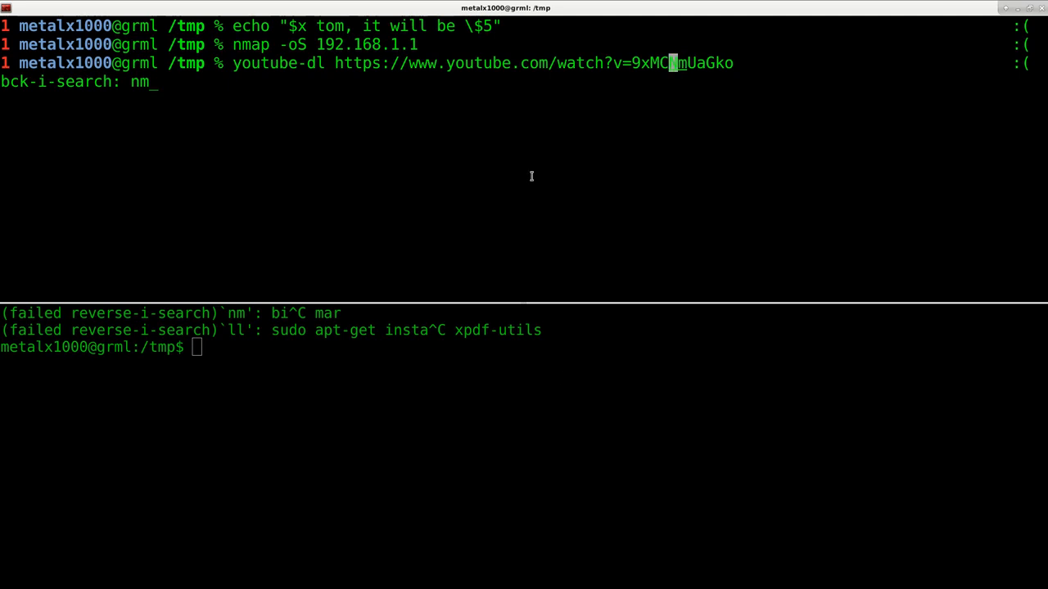
key(ctrl+c)
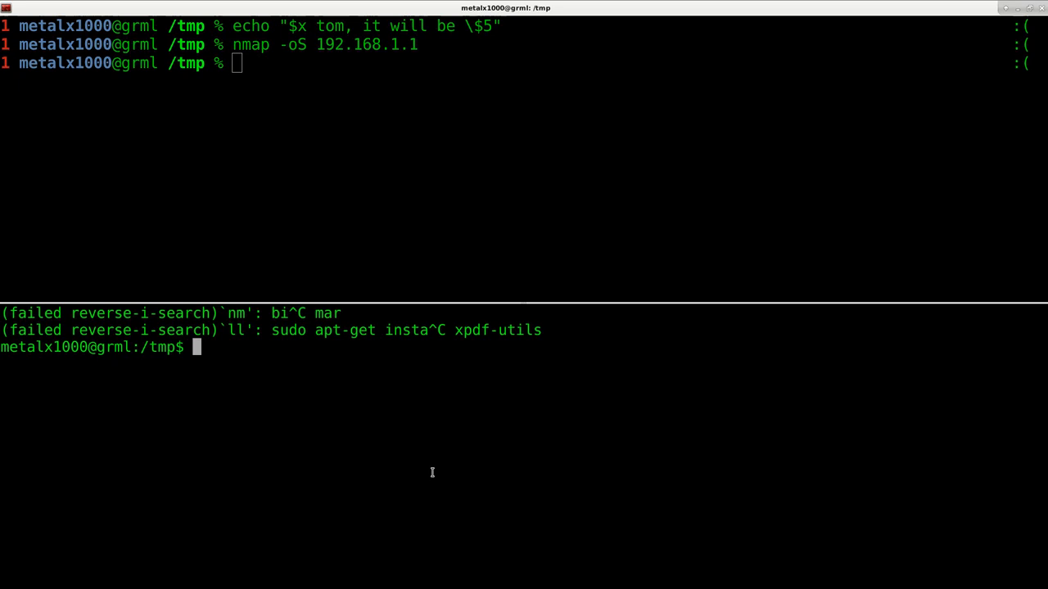
key(ctrl+c)
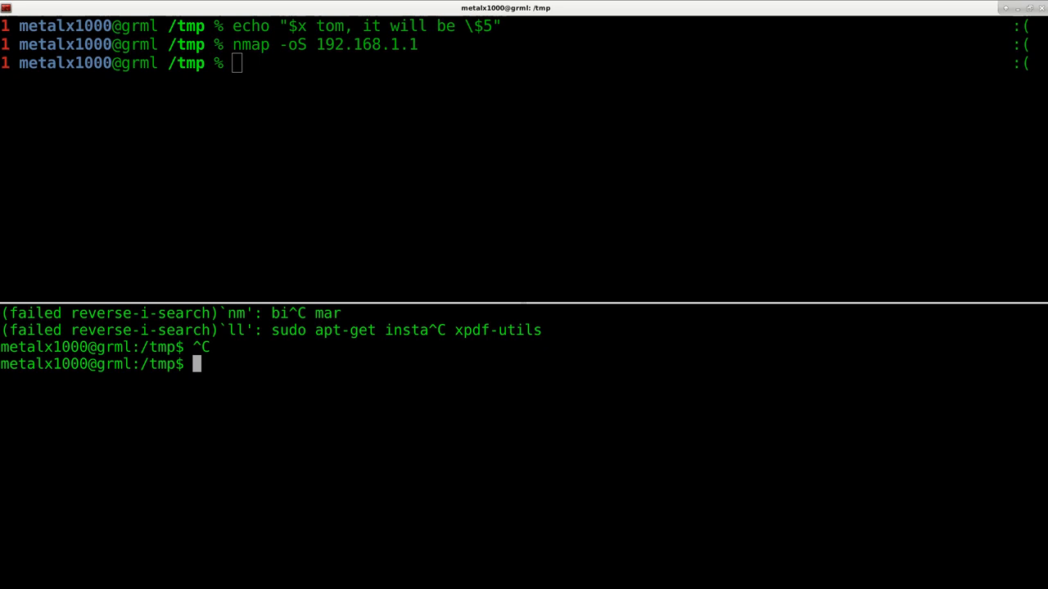
Run history in zsh after exit and man ls, discard the mistyped histr in bash, and run history there too.
text(exit)
click(623, 64)
text(dir)
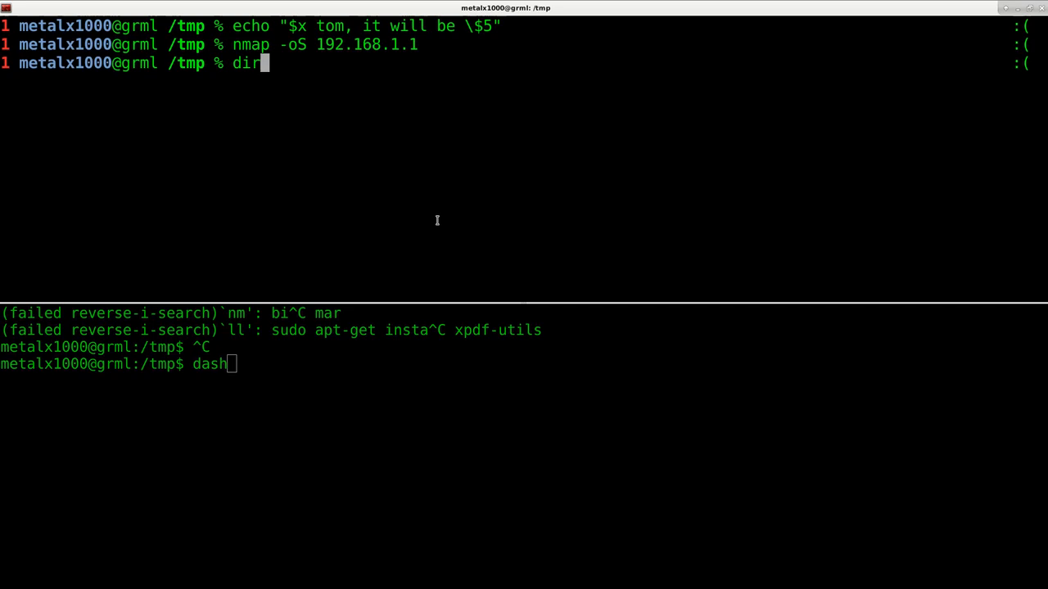
text(man ls)
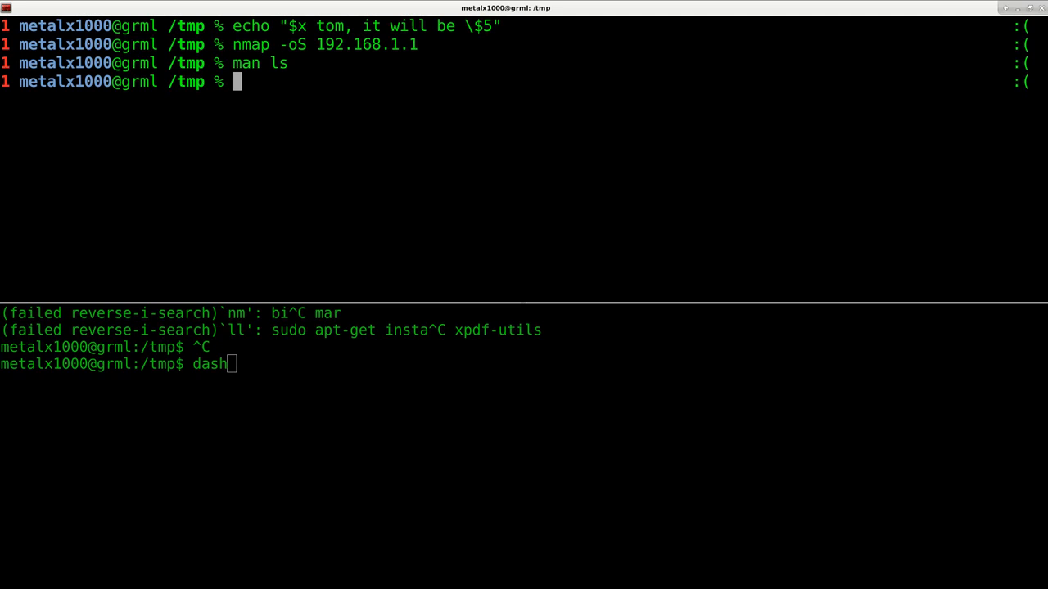
text(histr)
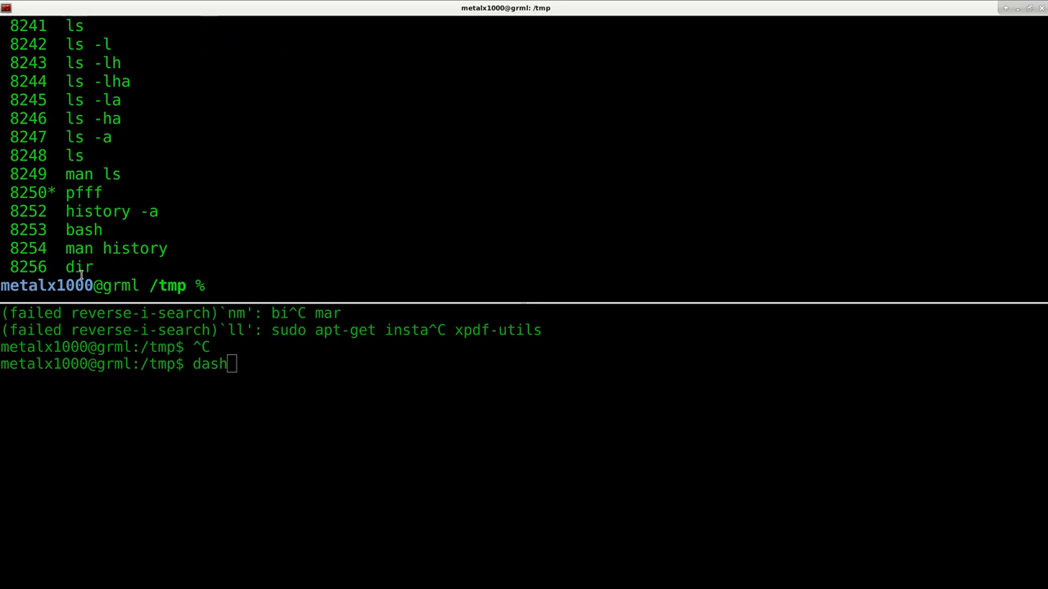
key(ctrl+c)
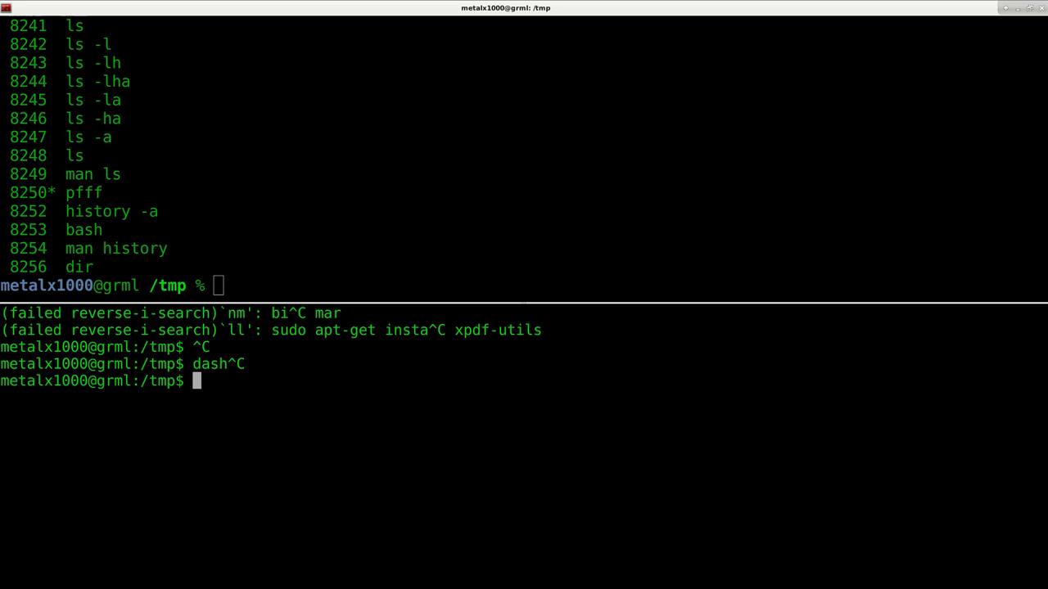
text(hist)
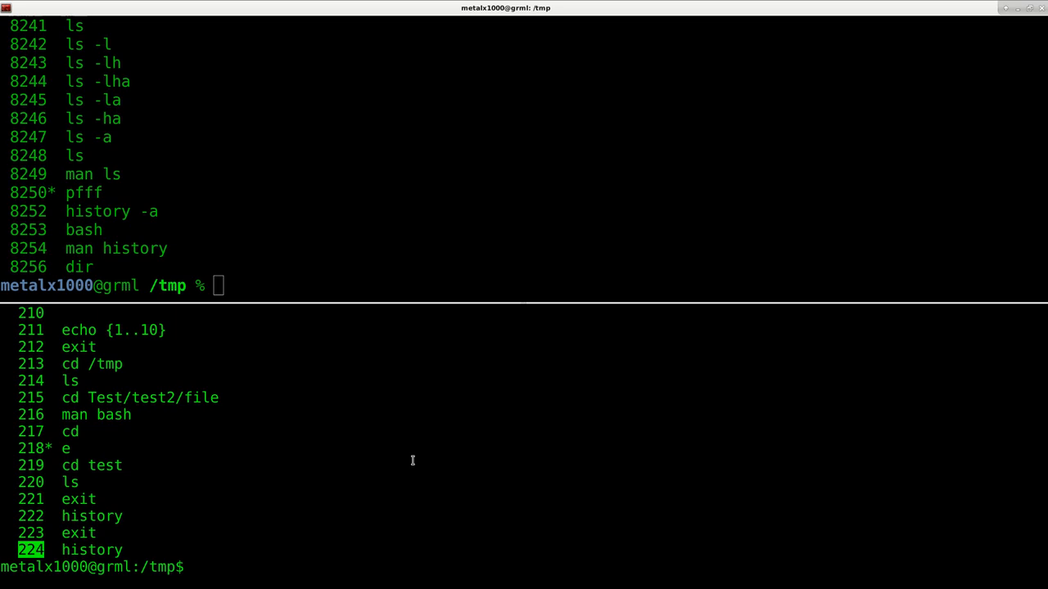
mouse_move(483, 313)
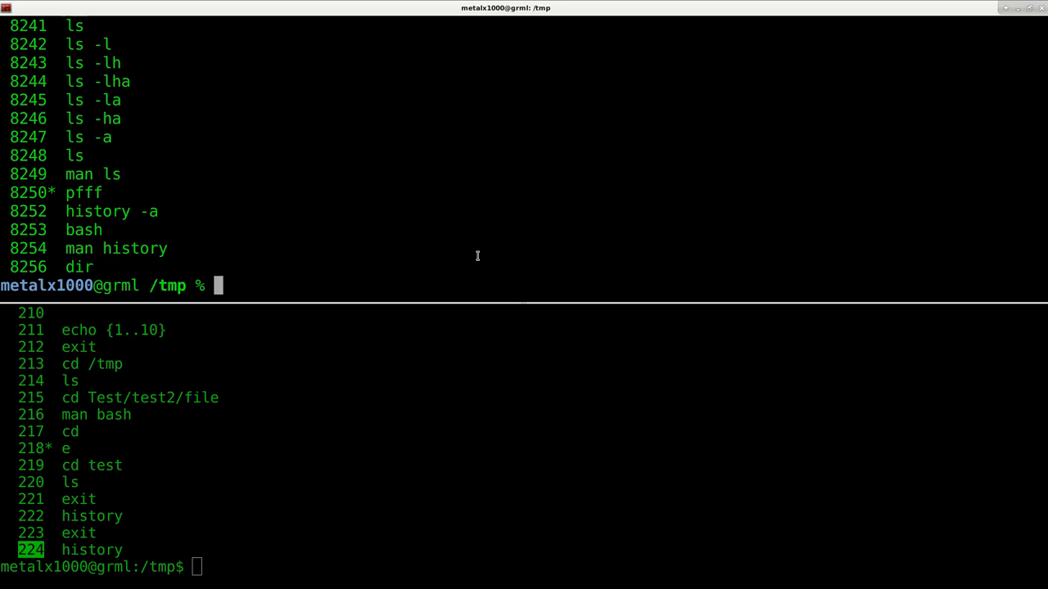
Print ~/.zsh_history in zsh, completing the filename with Tab.
text(cat)
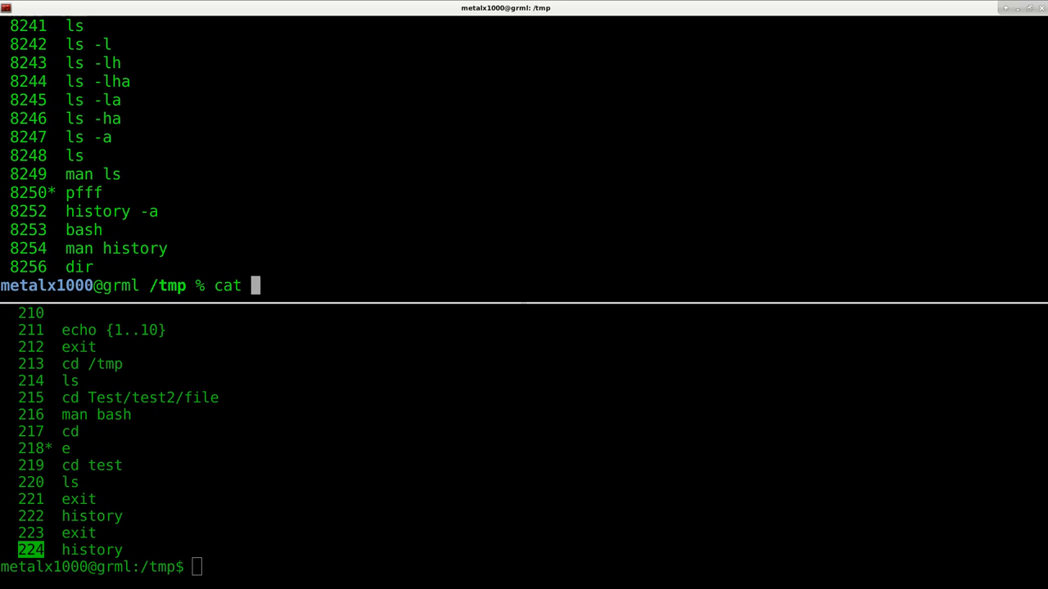
text(~/)
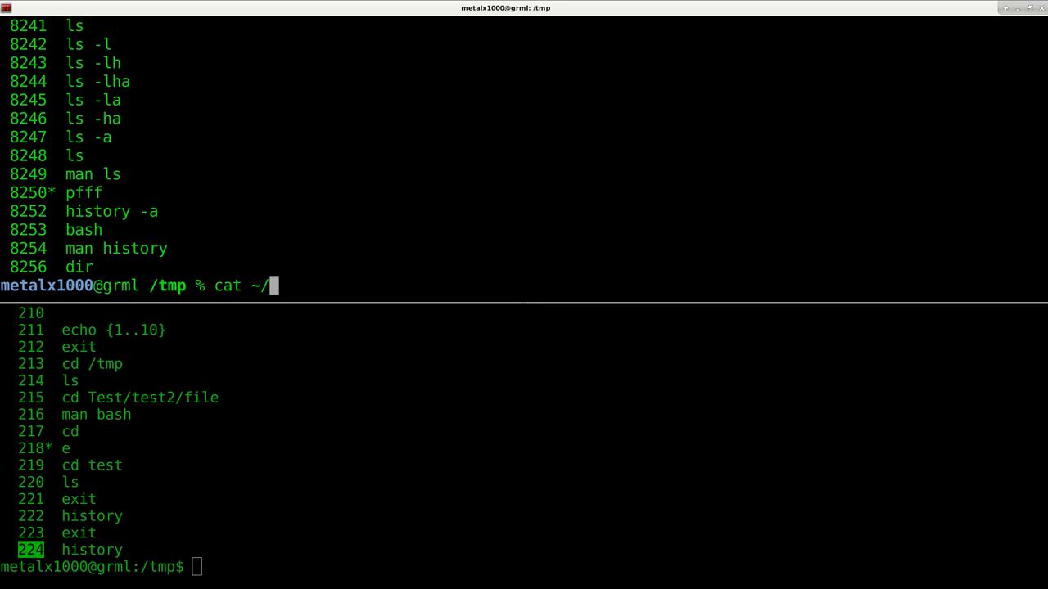
text(.)
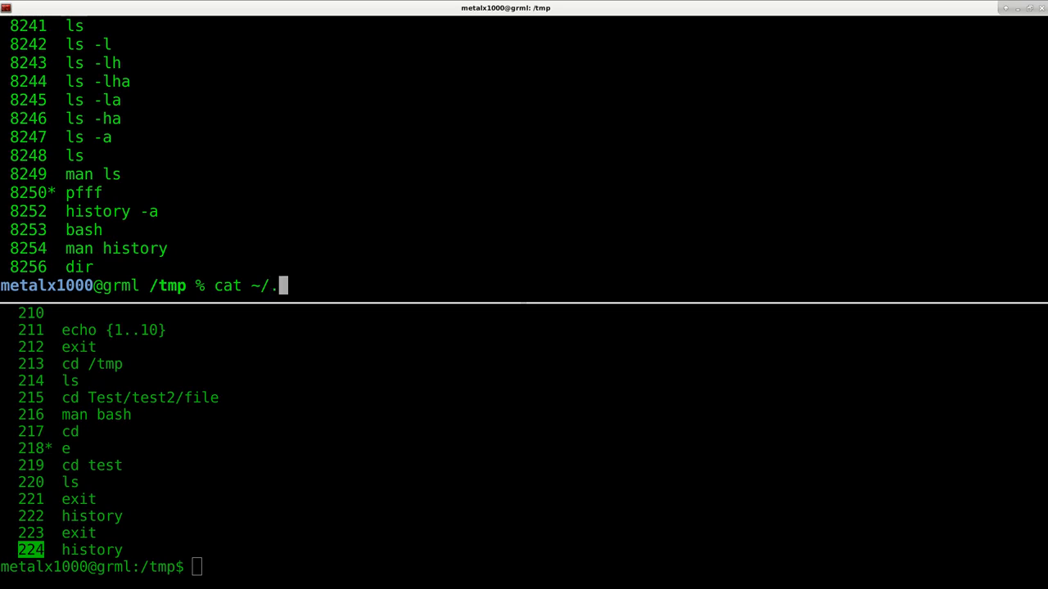
text(zsh_)
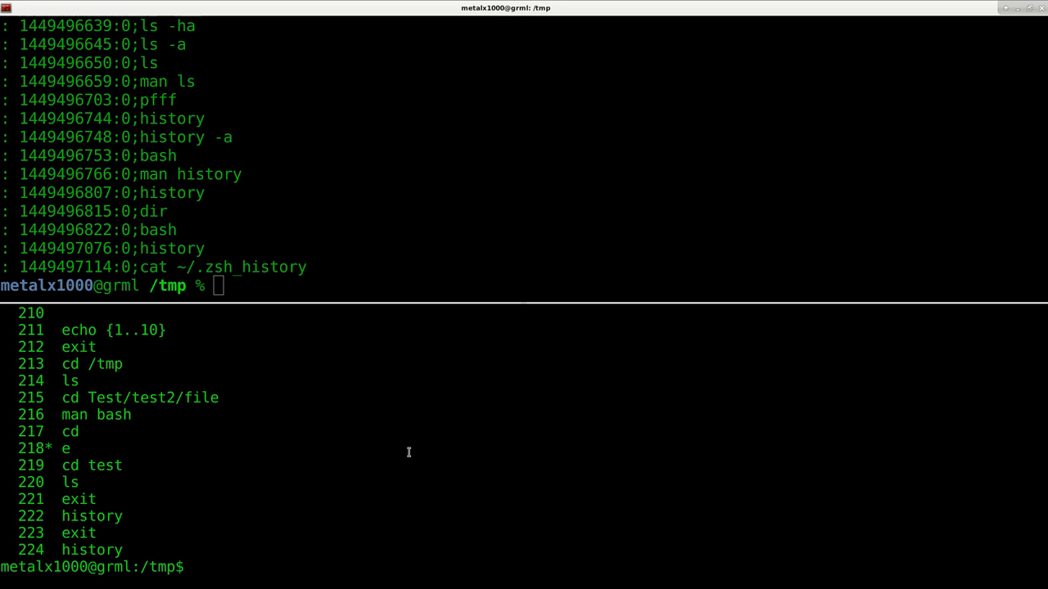
Print ~/.bash_history in bash and relist its history with the new entries.
text(c)
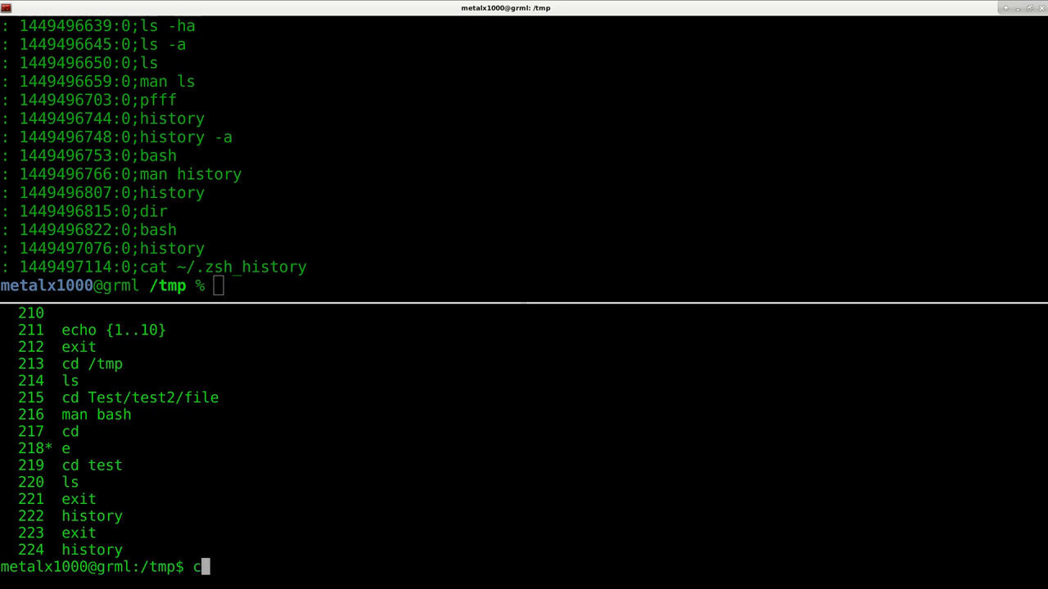
text(at ~/.)
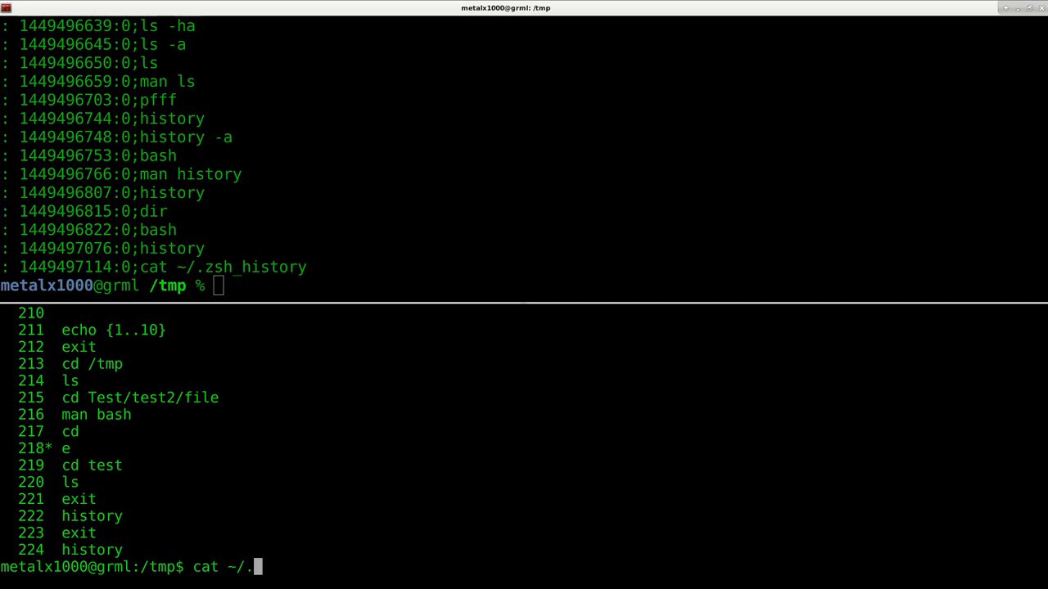
text(bash)
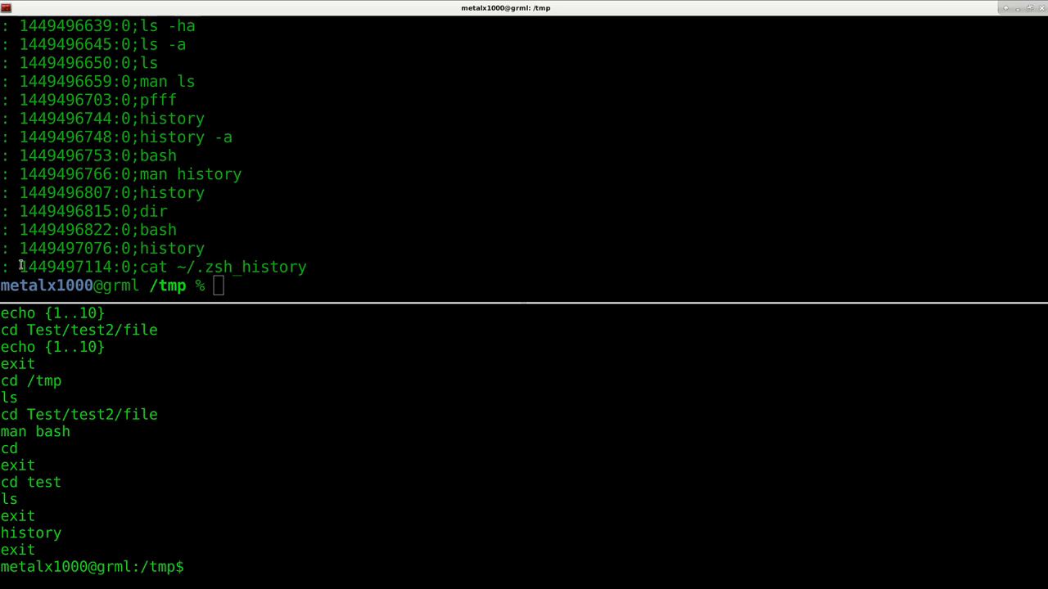
double_click(66, 267)
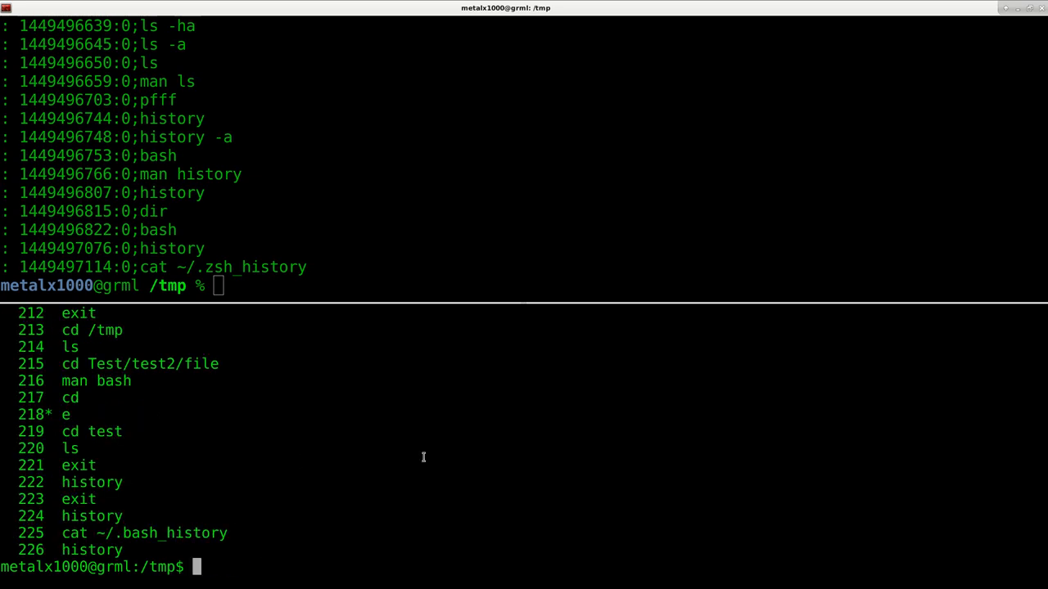
List zsh Tab completions for hist, showing HISTFILE and HISTSIZE.
text(hist)
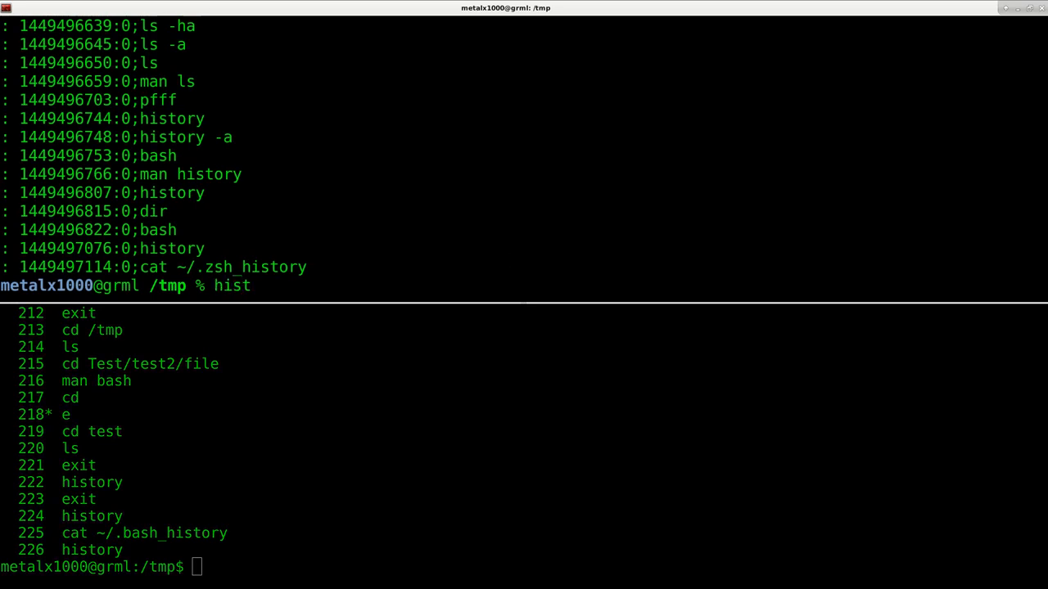
key(Tab)
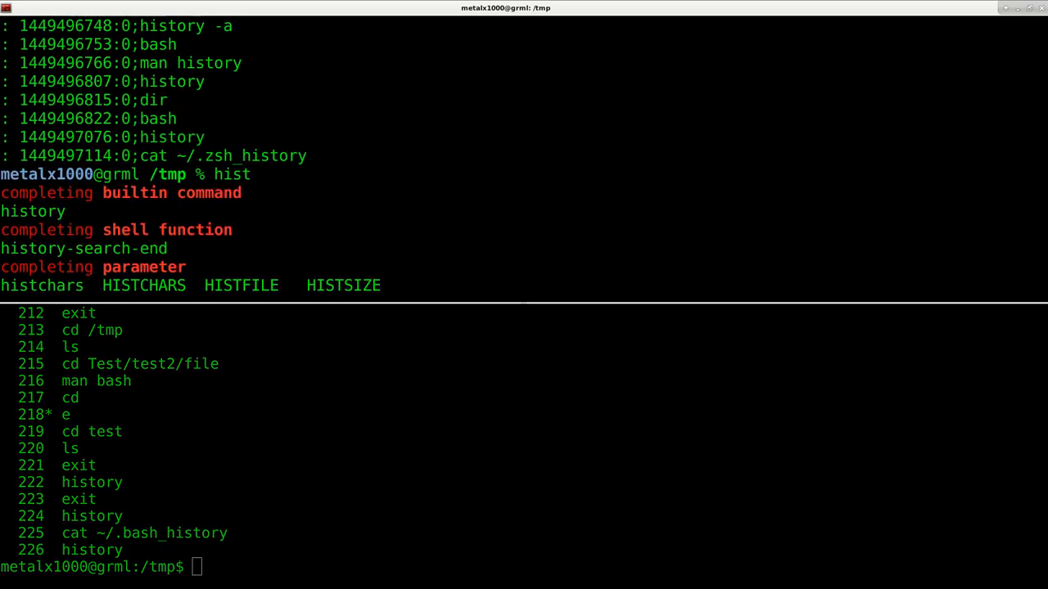